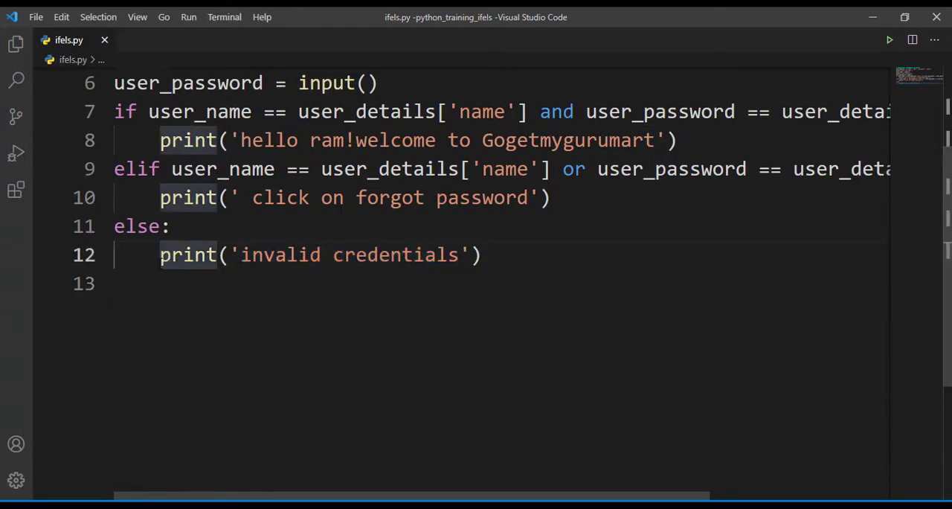
Copy line 12, print('invalid credentials'), downward twice and upward once via Shift+Alt+Arrow.
{"action": "key", "text": "shift+alt+down"}
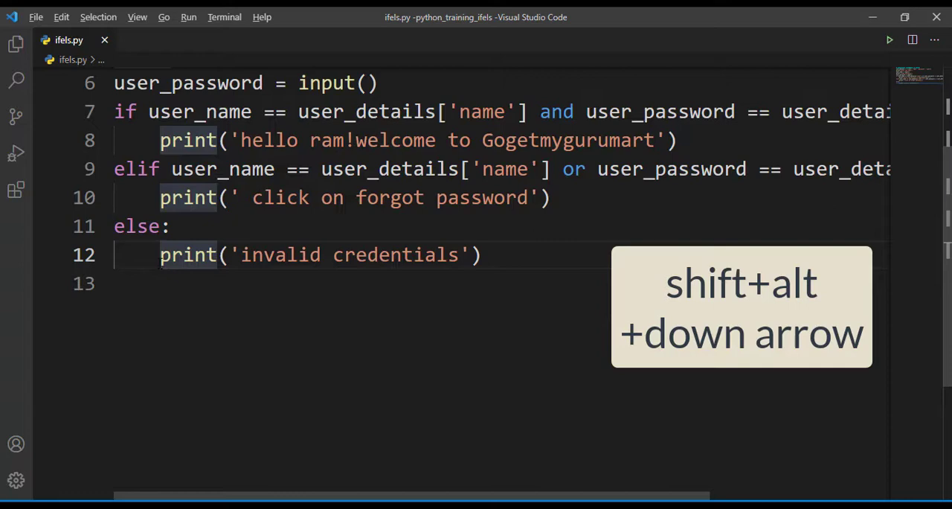
{"action": "key", "text": "shift+alt+down"}
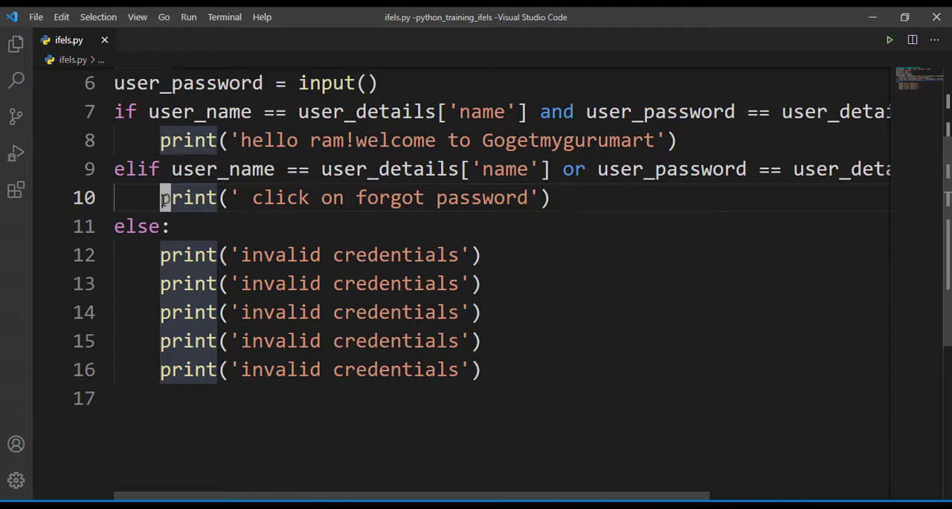
{"action": "key", "text": "shift+alt+up"}
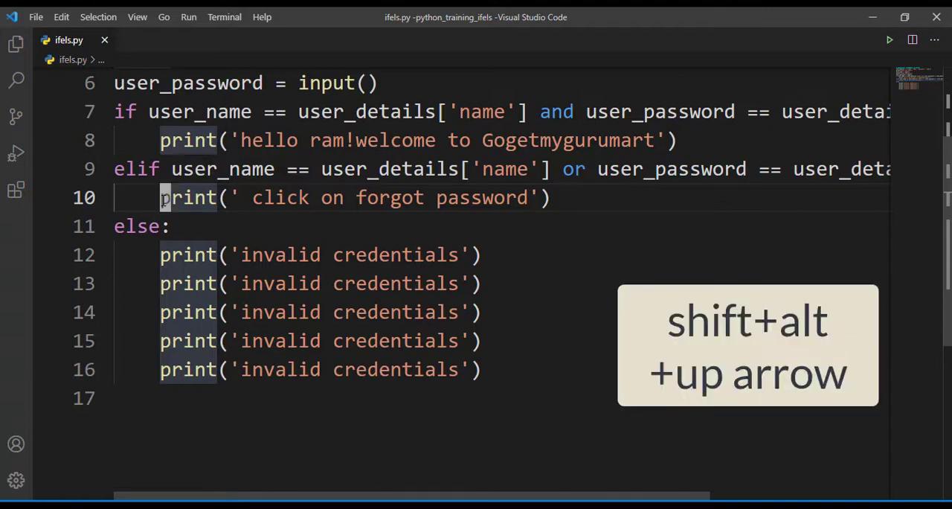